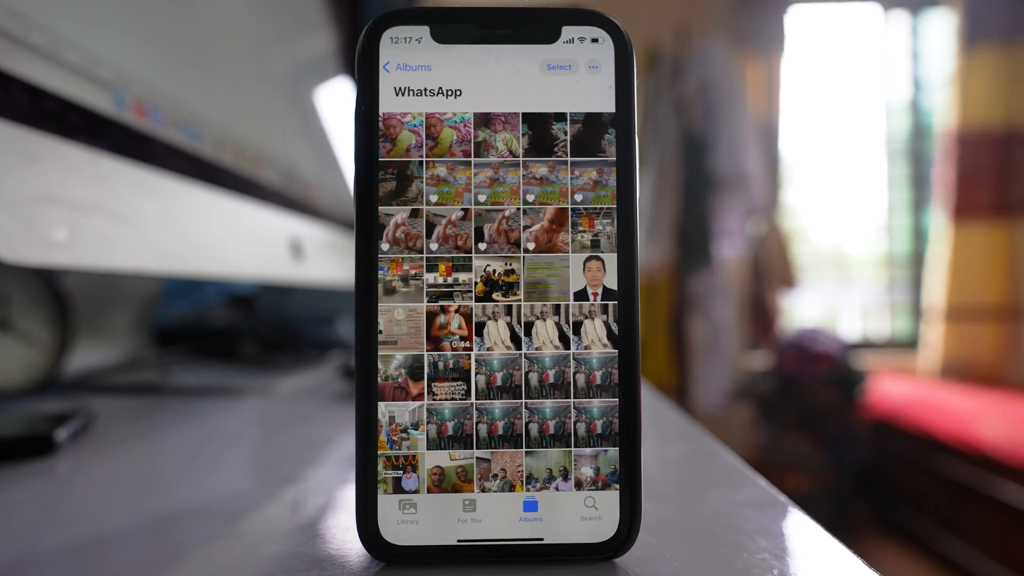
# Select three group photos in the WhatsApp album and bring up their share sheet
pyautogui.click(558, 67)
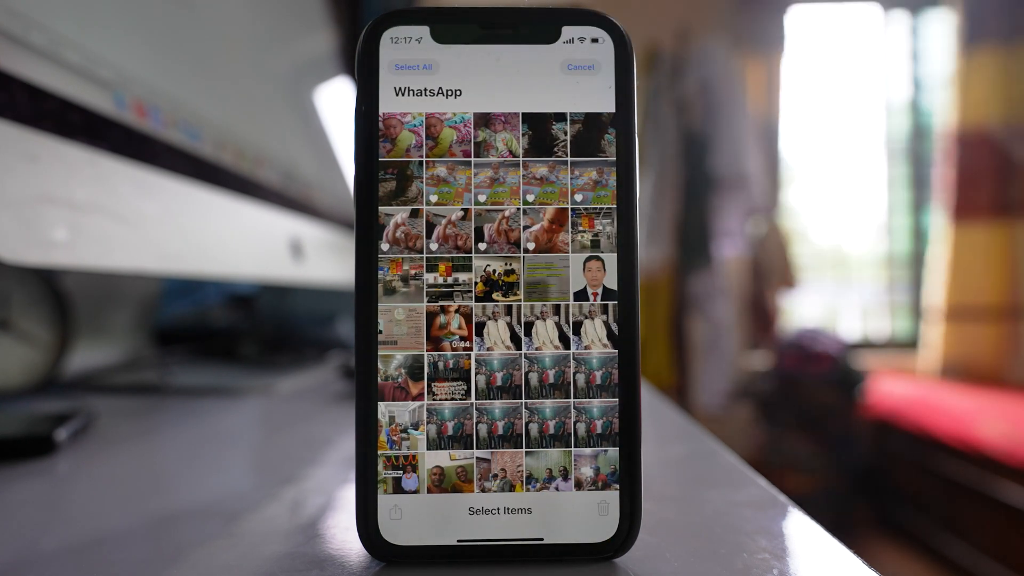
pyautogui.click(449, 439)
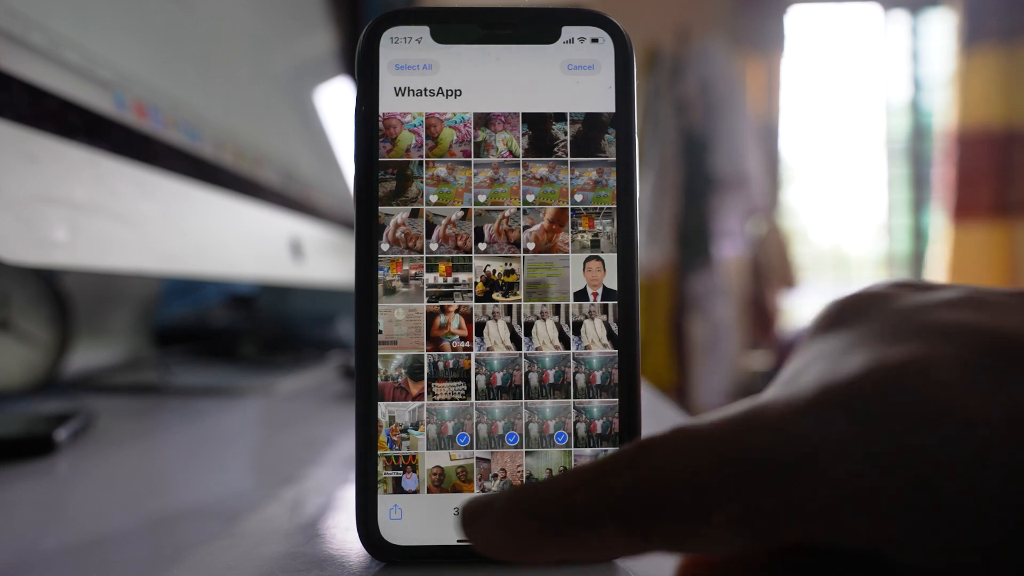
pyautogui.click(393, 512)
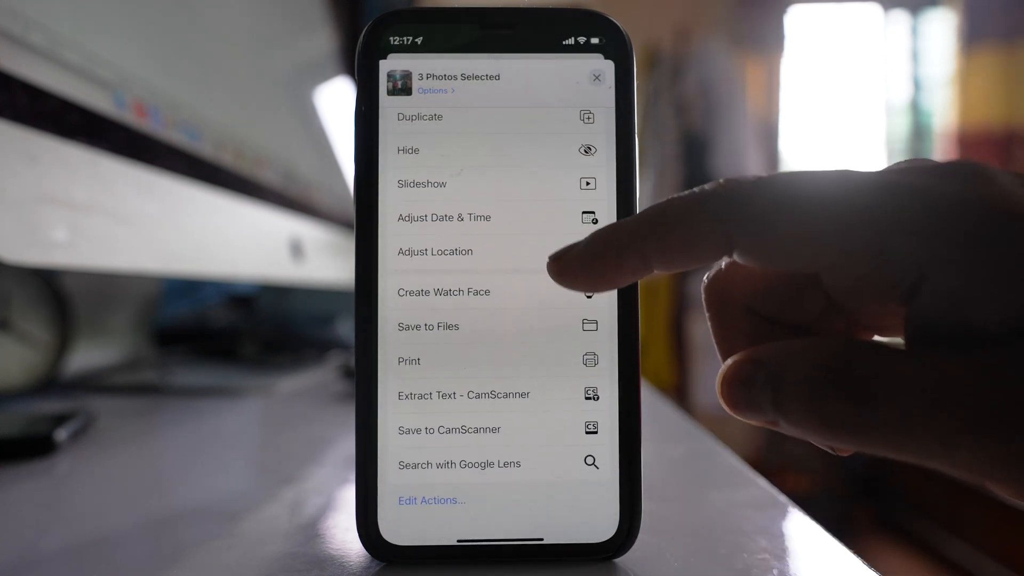
# Open Print for the three photos and expand the preview into a three-page document
pyautogui.click(418, 361)
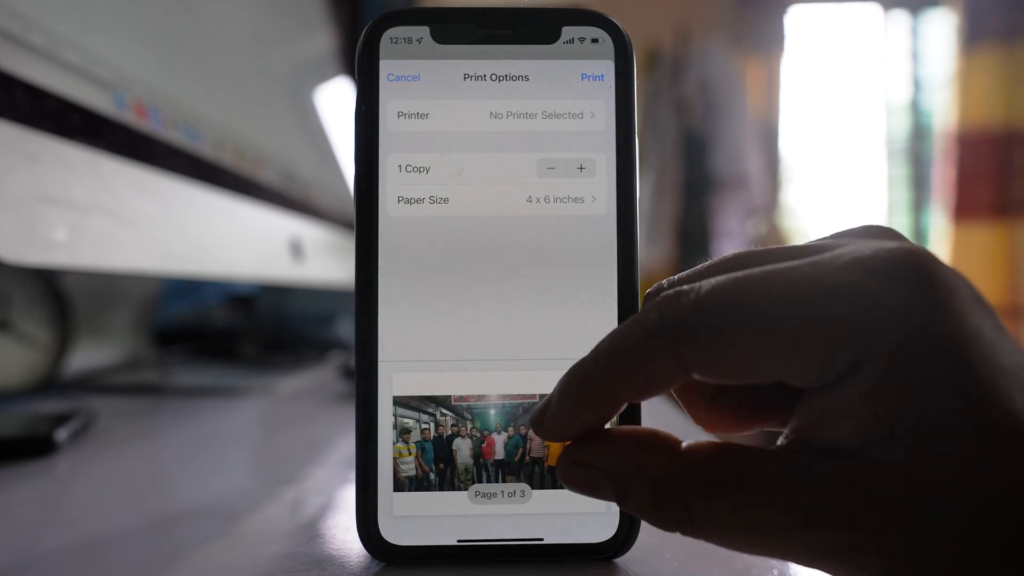
pyautogui.click(497, 444)
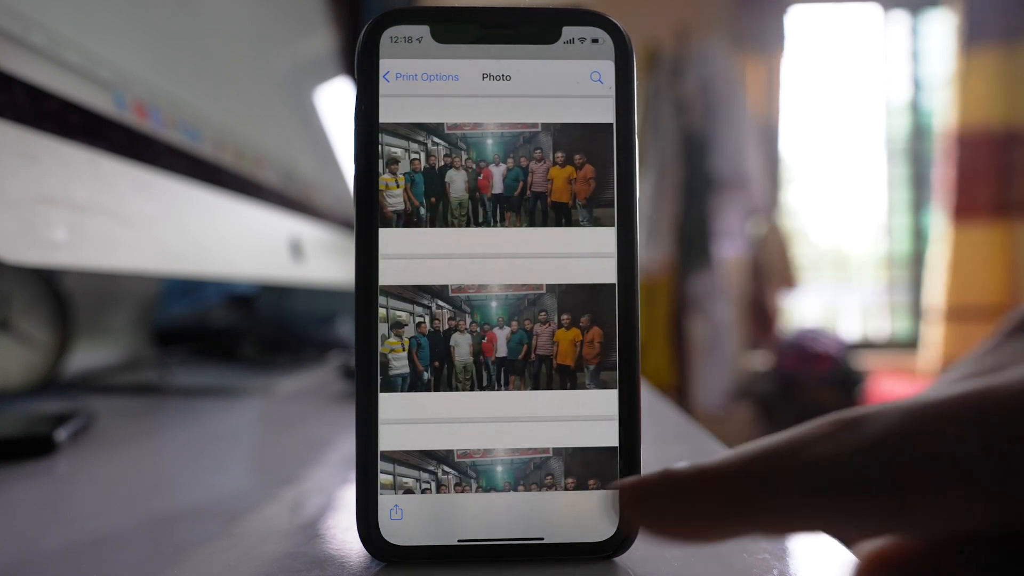
# Save the combined photo document to On My iPhone in Files under the name Sample2
pyautogui.click(396, 513)
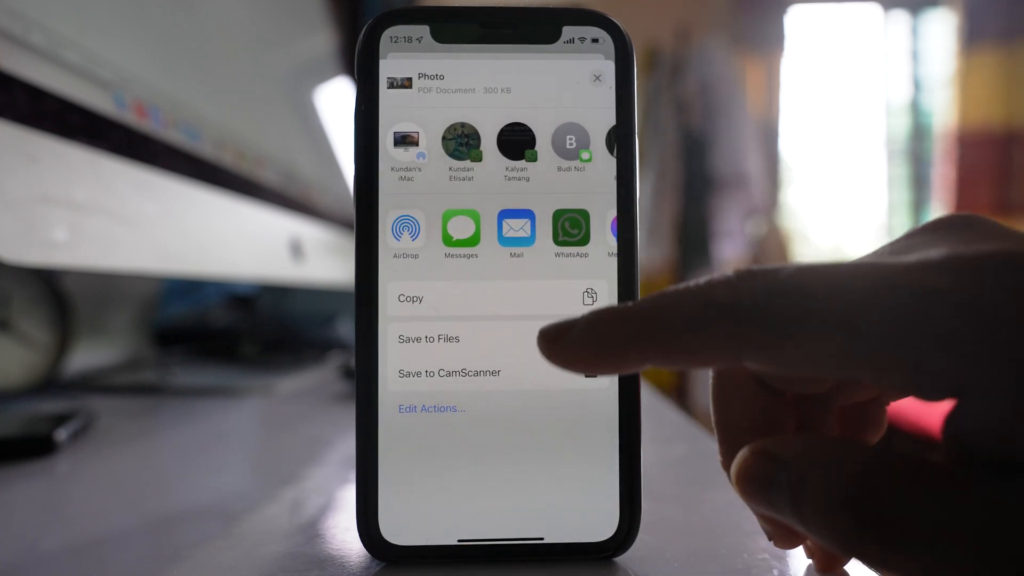
pyautogui.click(428, 338)
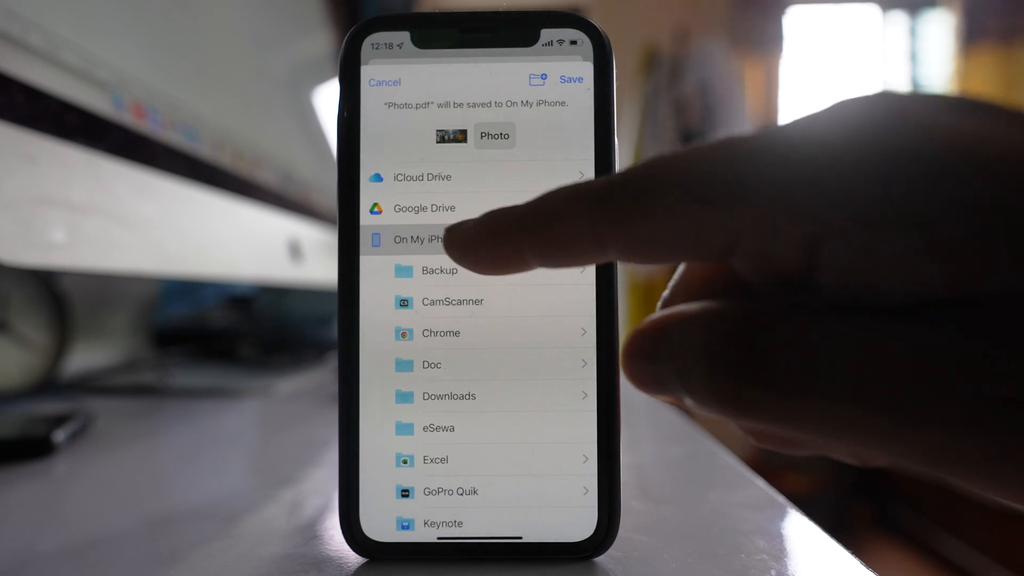
pyautogui.click(427, 238)
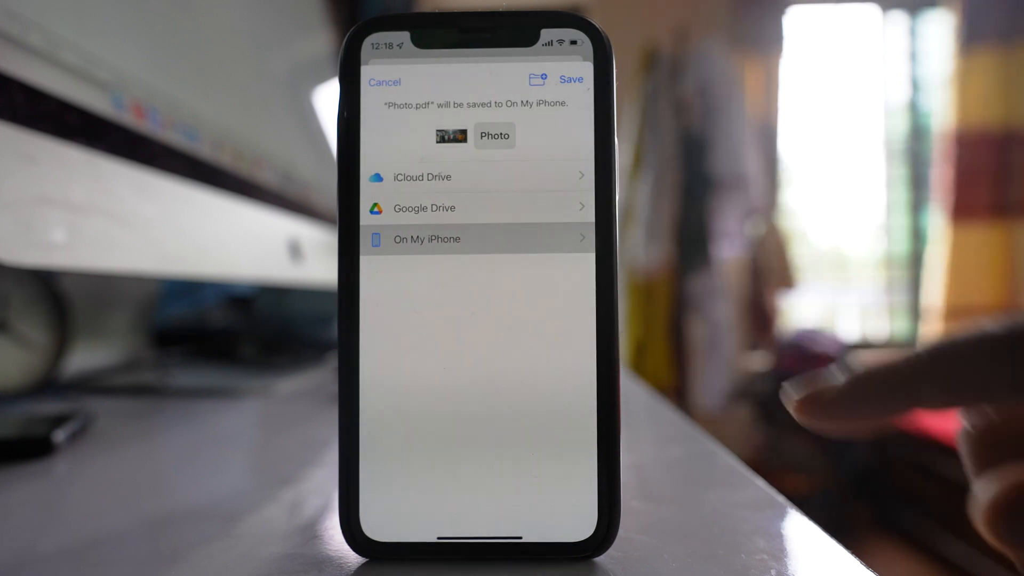
pyautogui.click(494, 136)
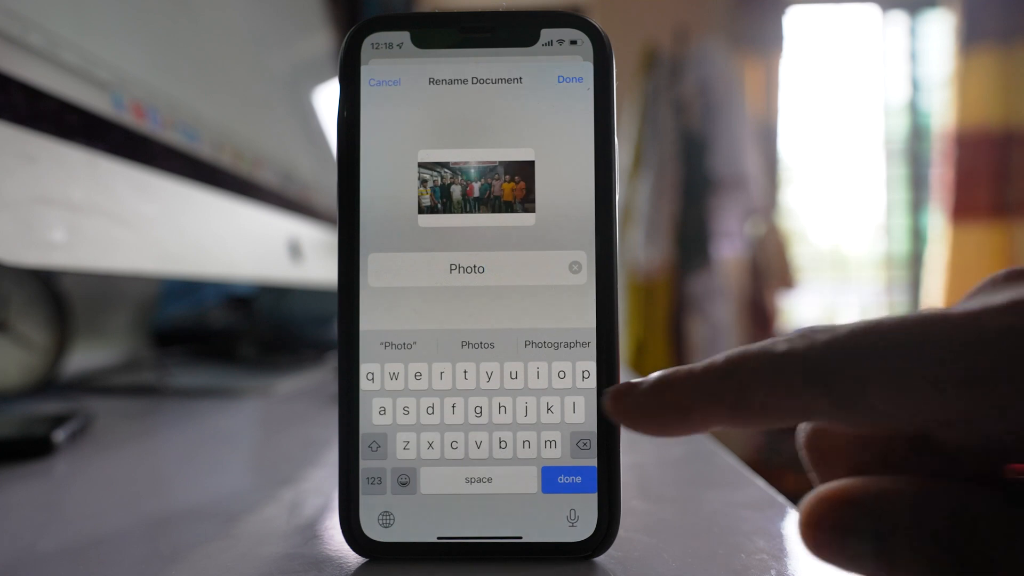
pyautogui.write('Sample')
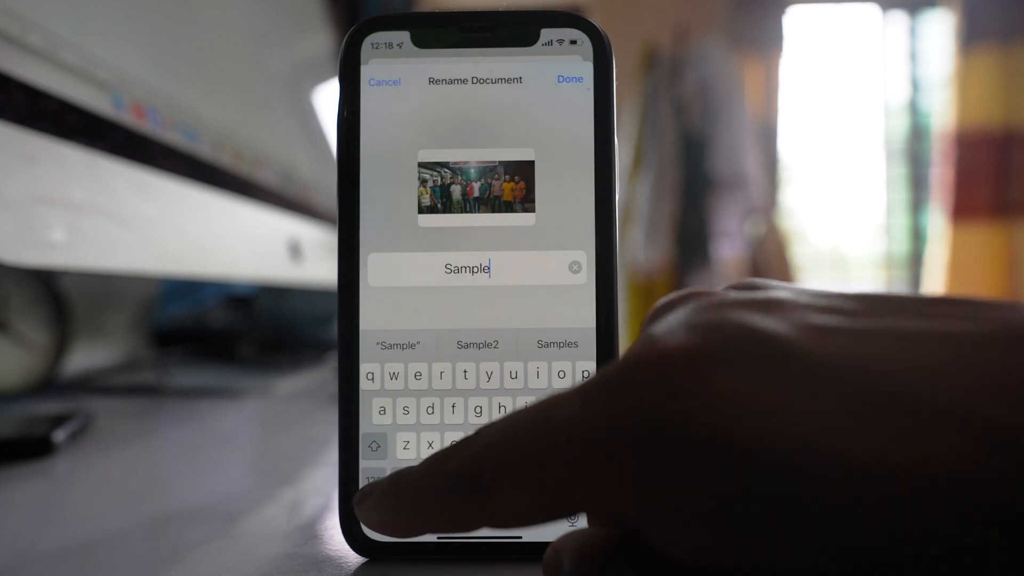
pyautogui.click(477, 345)
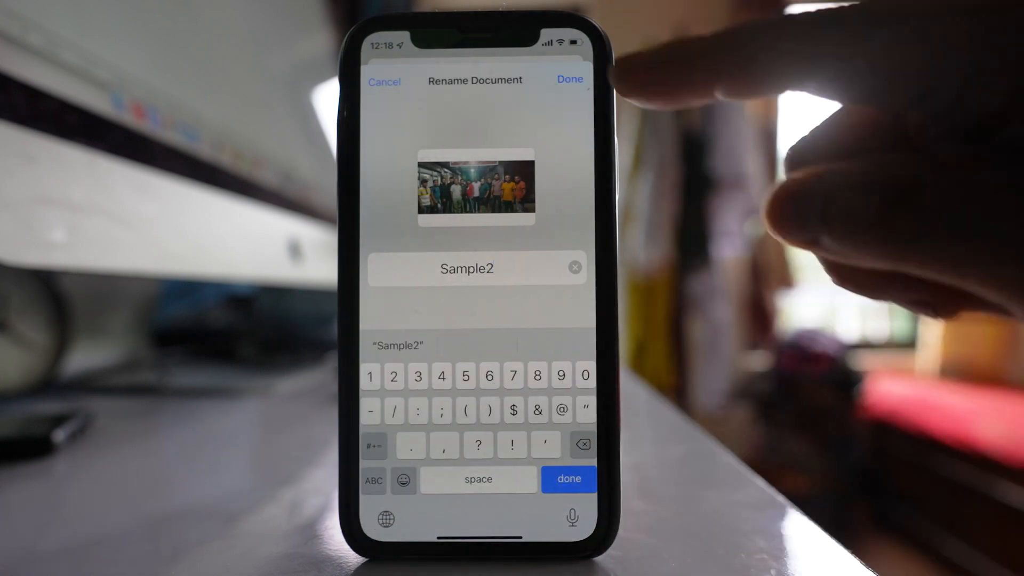
pyautogui.click(568, 80)
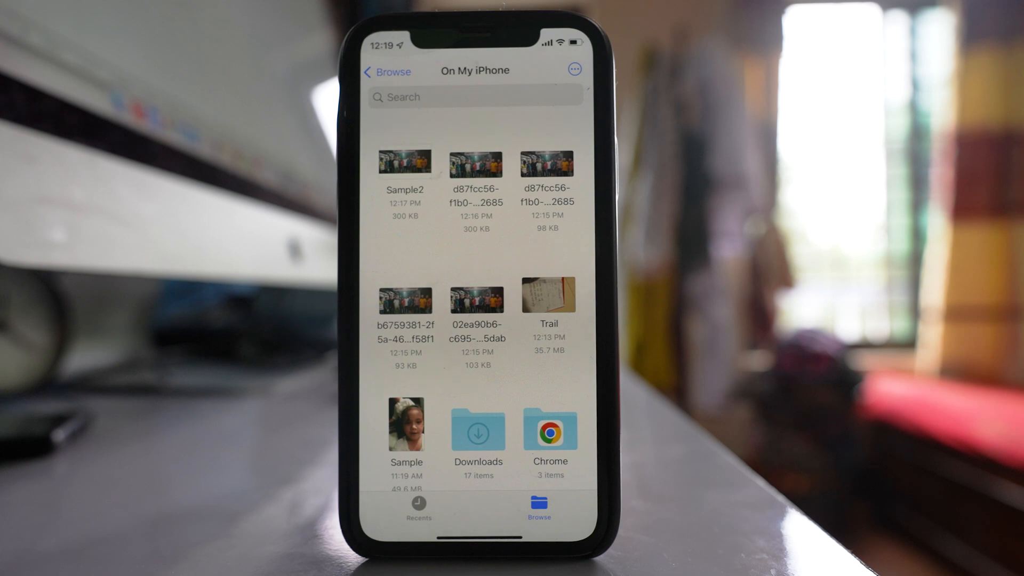
# Check the On My iPhone location for the saved Sample2 document
pyautogui.click(405, 160)
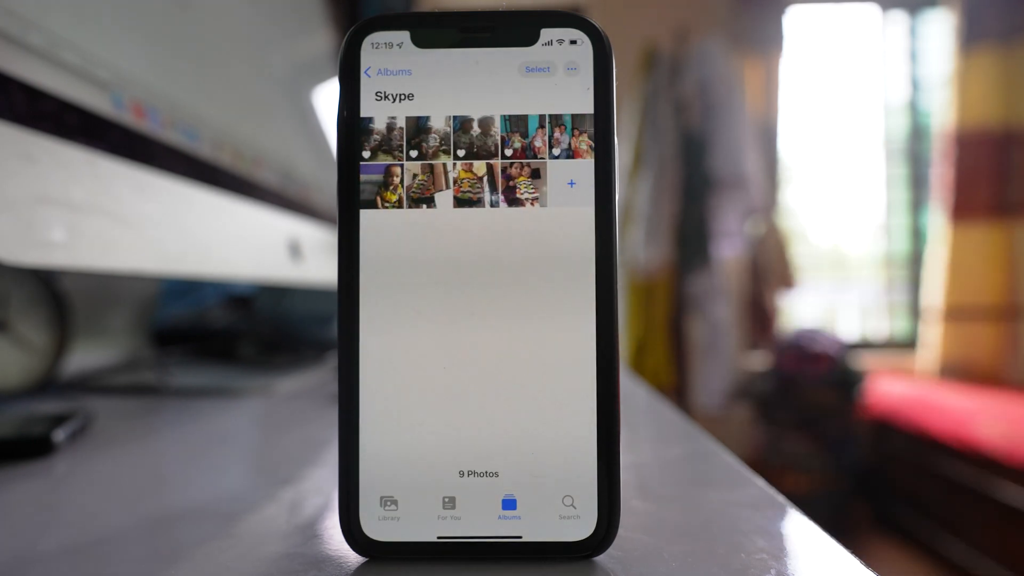
# Select three baby photos in the Skype album and save them to Files
pyautogui.click(537, 69)
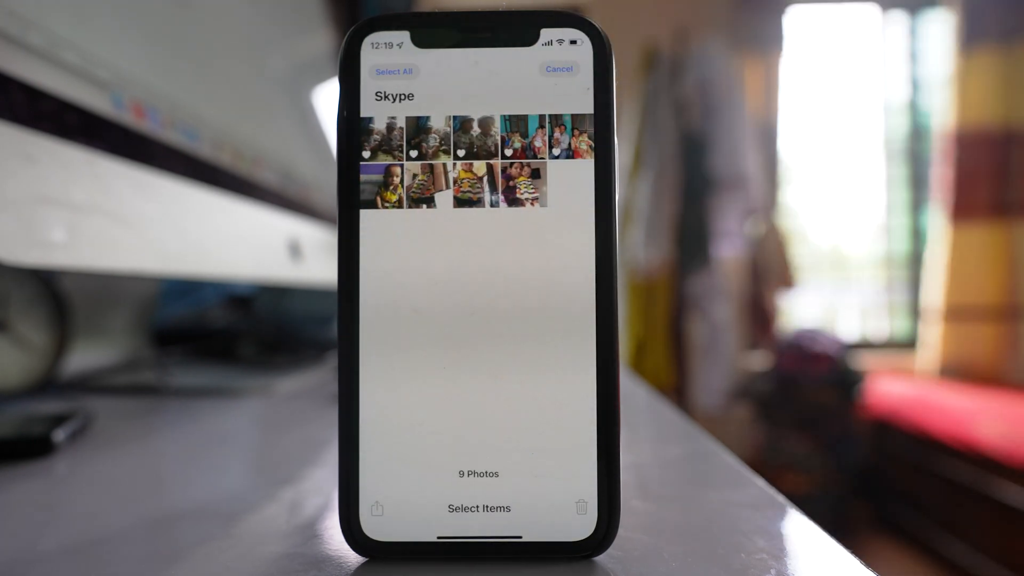
pyautogui.click(385, 186)
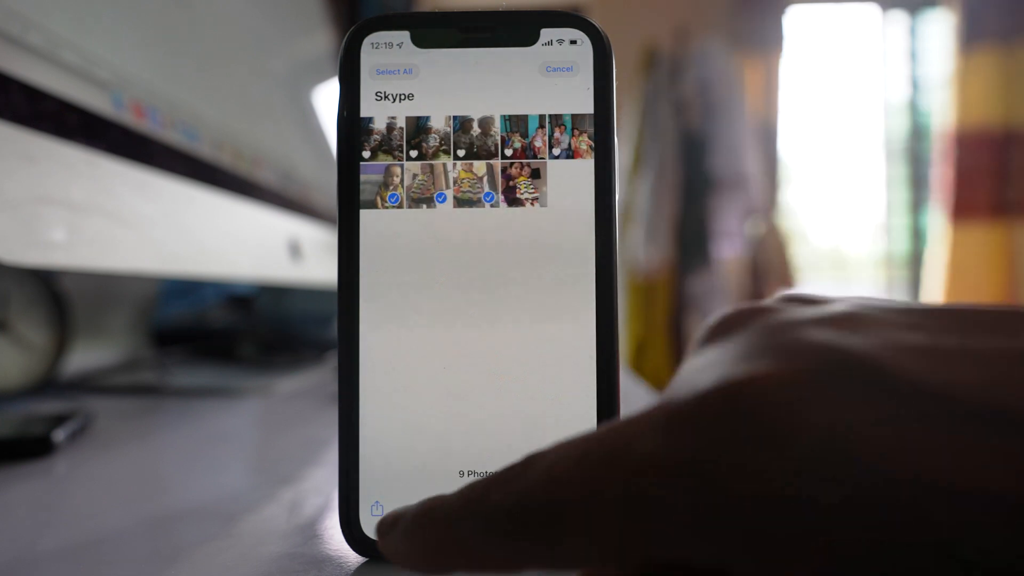
pyautogui.click(377, 509)
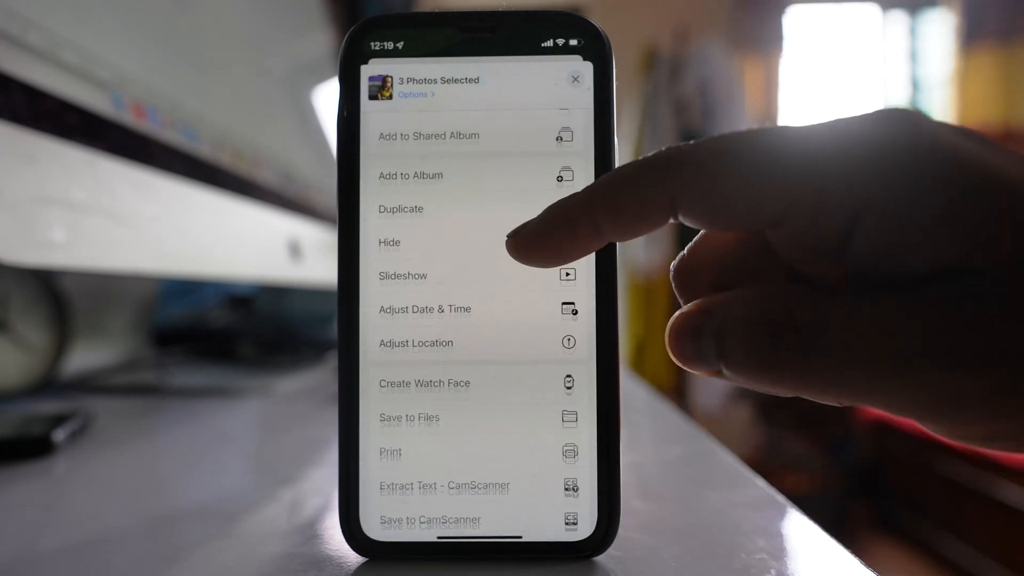
pyautogui.click(409, 418)
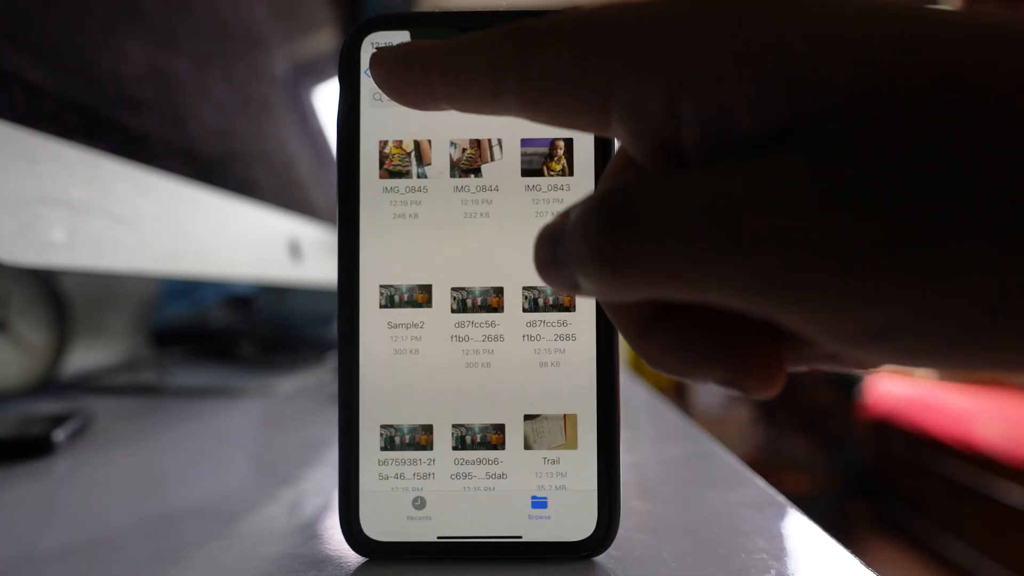
# View IMG_0843, IMG_0844 and IMG_0845 in On My iPhone and show the folder's options menu
pyautogui.click(372, 71)
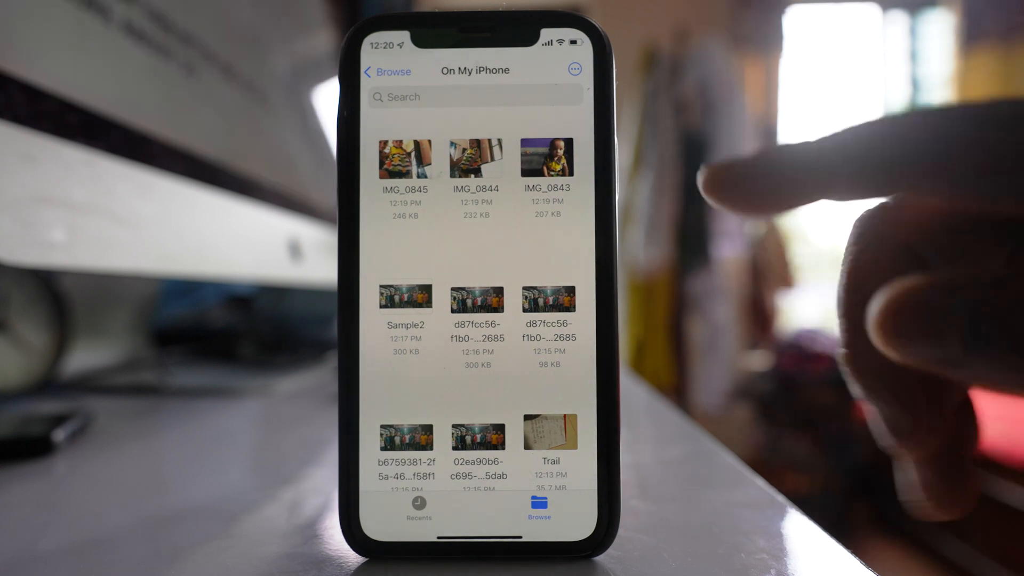
pyautogui.click(573, 69)
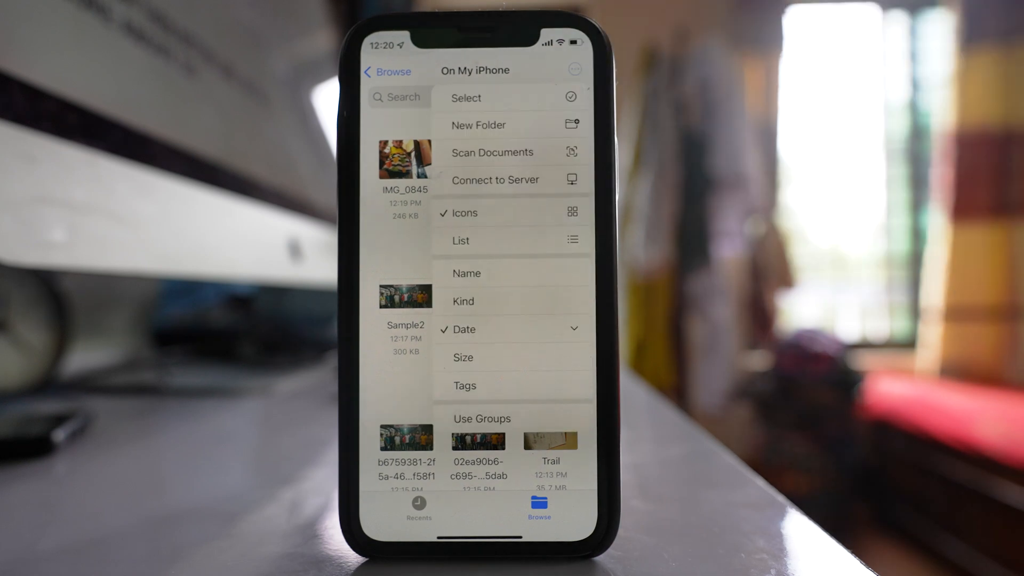
# Select IMG_0843, IMG_0844 and IMG_0845, create a PDF from them, and open it
pyautogui.click(466, 97)
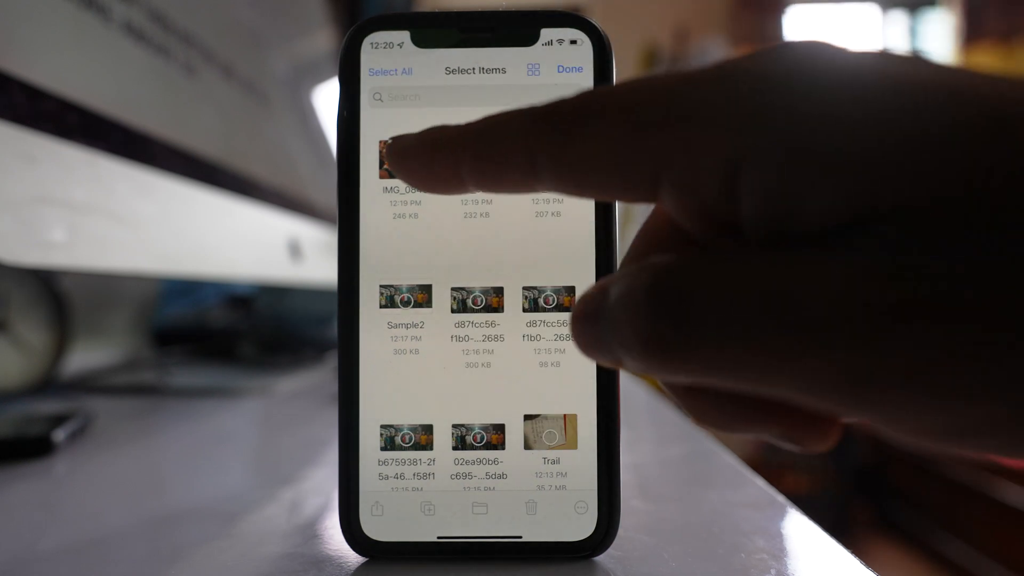
pyautogui.click(405, 157)
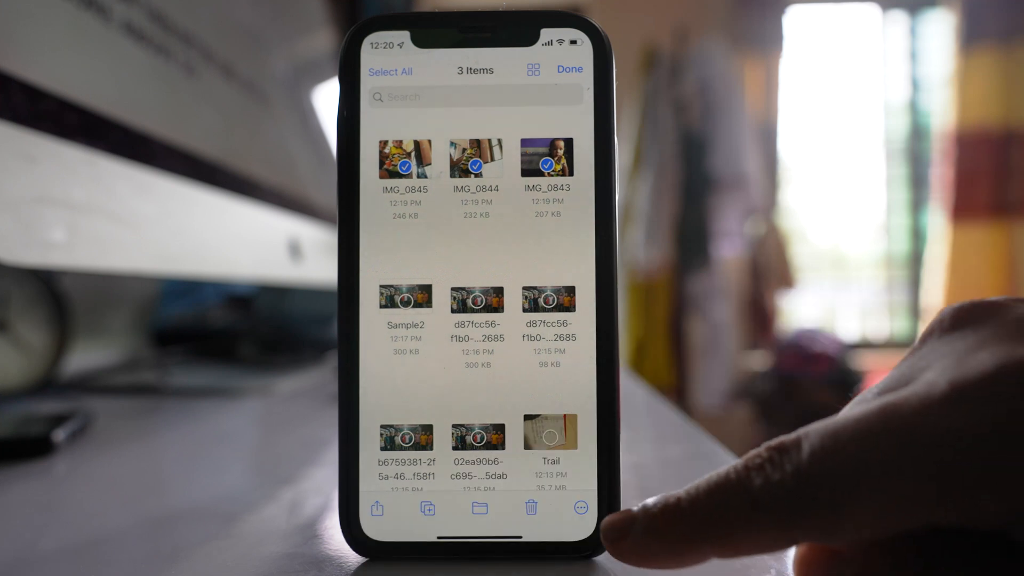
pyautogui.click(579, 507)
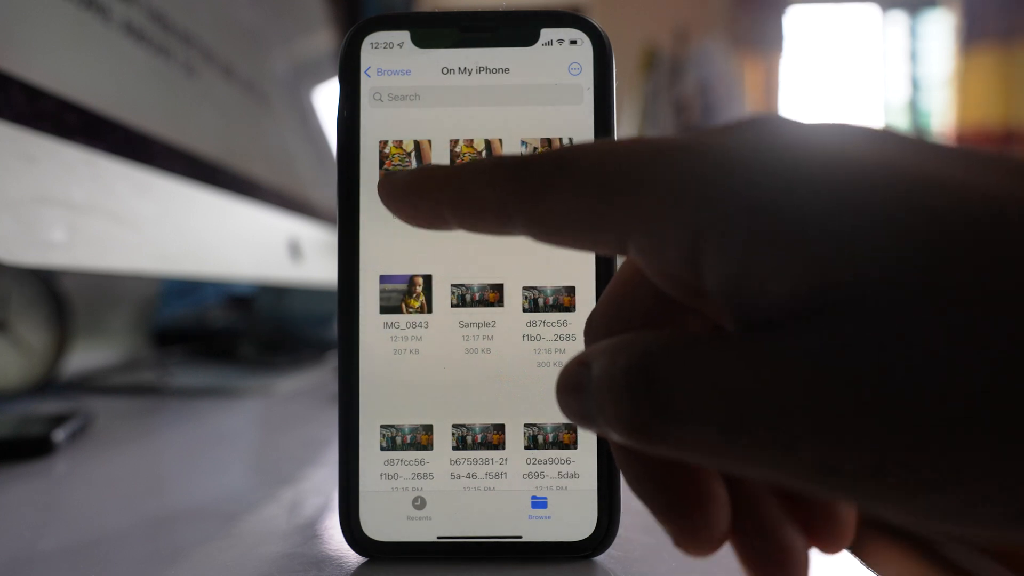
pyautogui.click(404, 160)
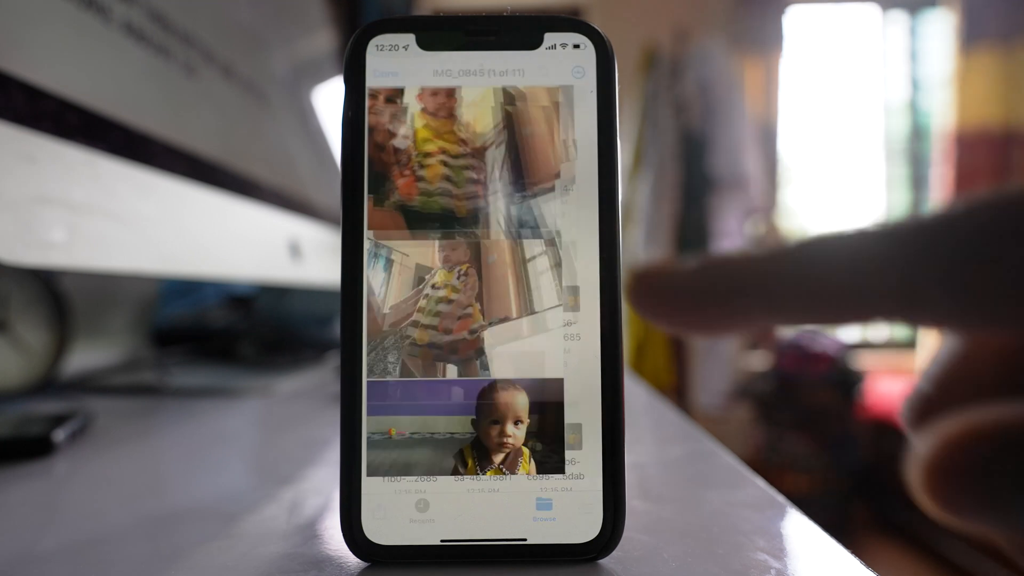